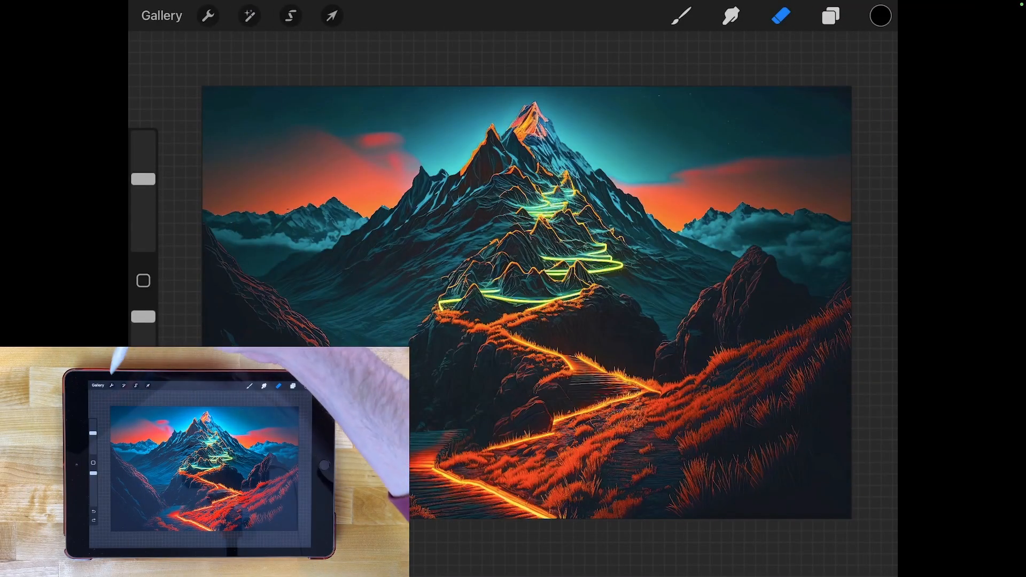
Step: Open the Hue, Saturation, Brightness adjustment from the Adjustments menu on the mountain artwork
click(249, 15)
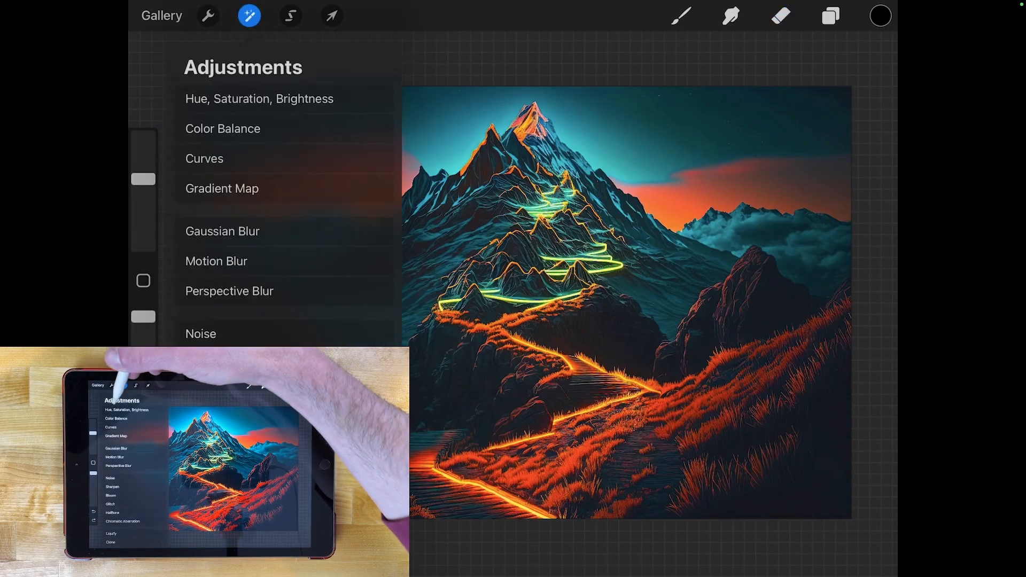
click(284, 99)
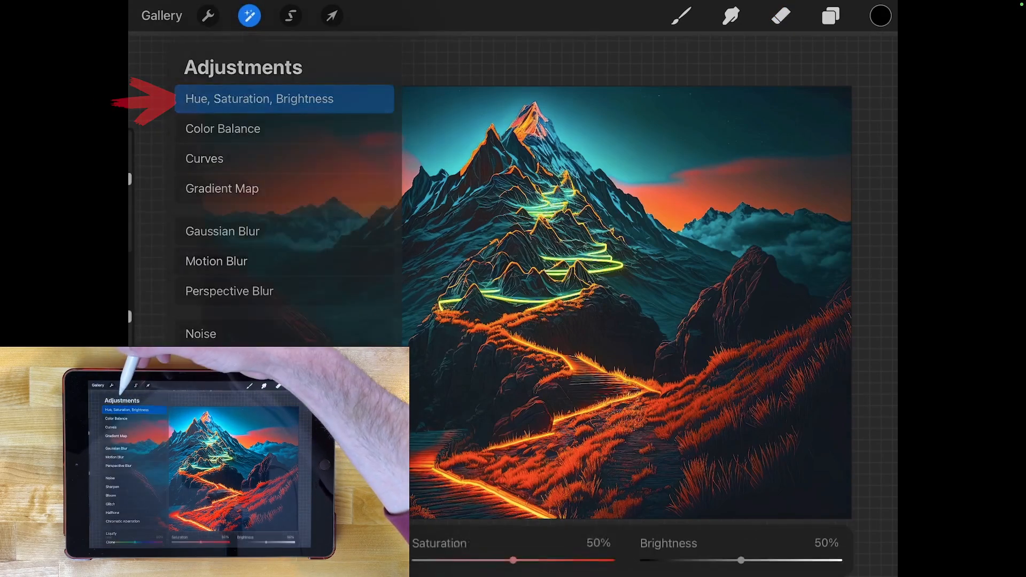
Step: Drop saturation to None and apply the adjustment, leaving the landscape black and white
click(284, 99)
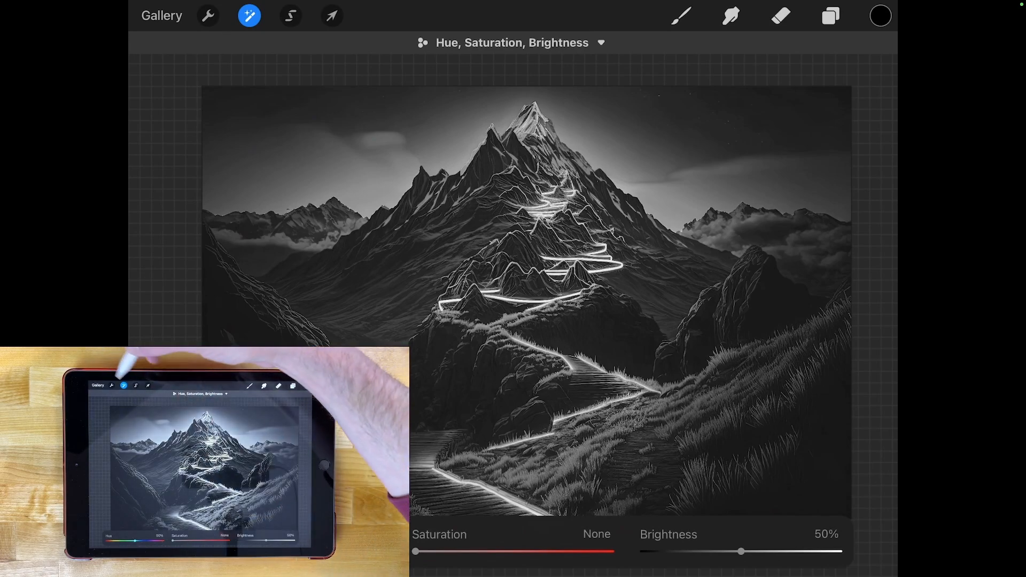
click(780, 15)
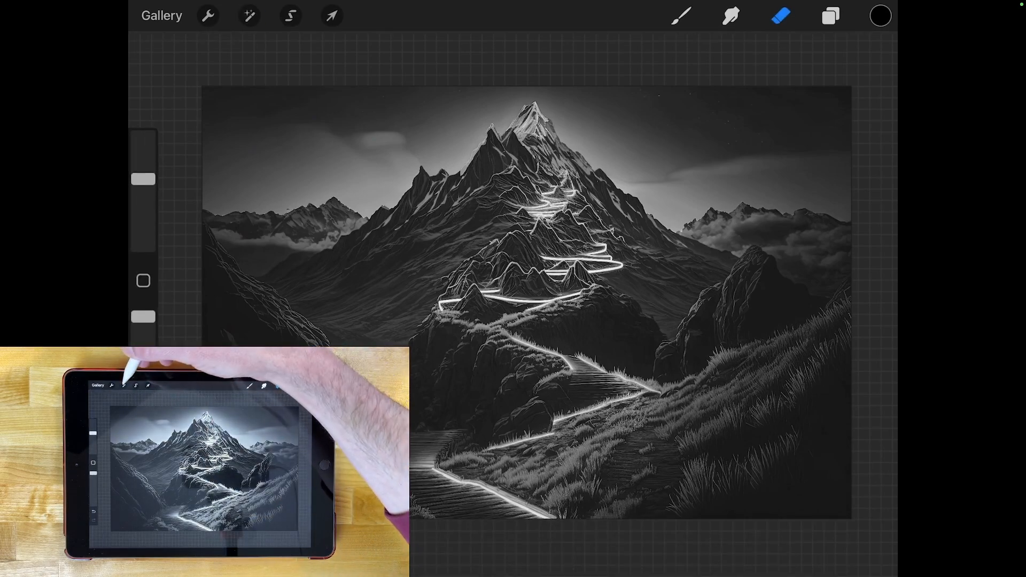
Step: Open the Curves adjustment from the Adjustments menu to show the gamma curve
click(248, 15)
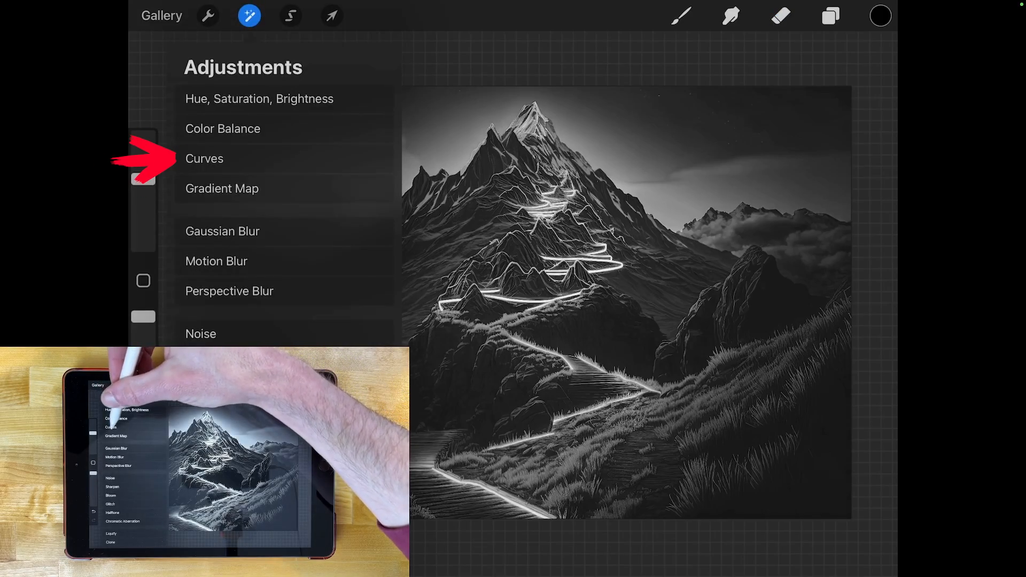
click(204, 159)
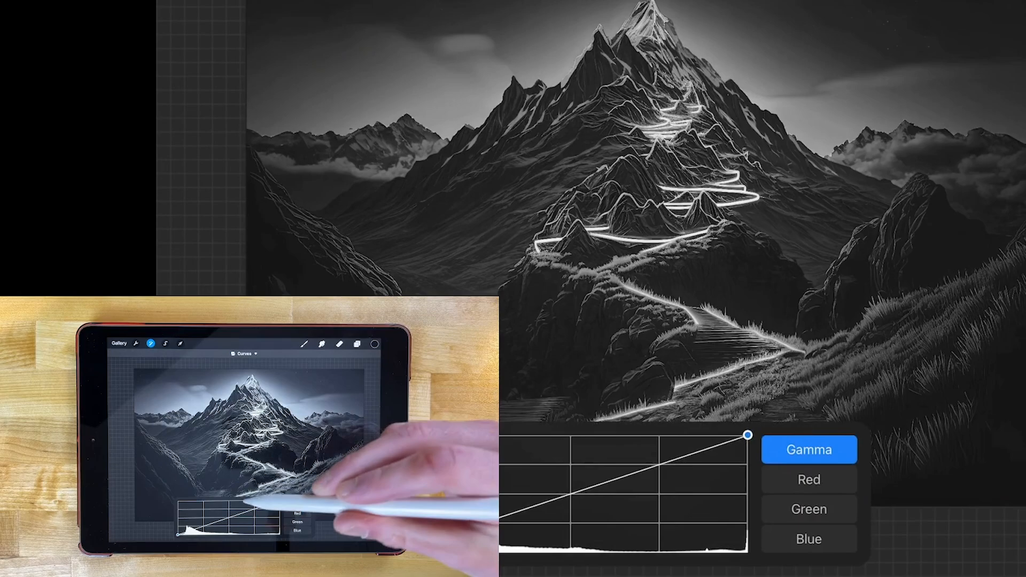